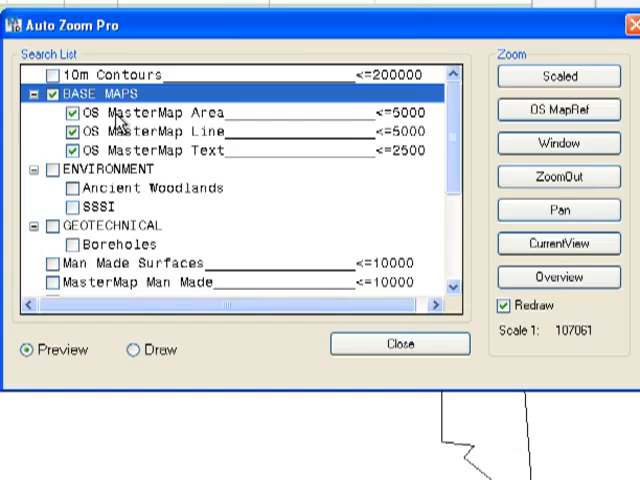
mouse_move(451, 137)
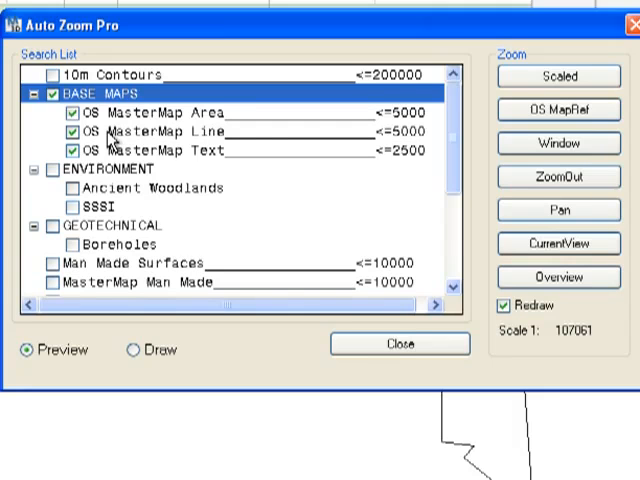
mouse_move(185, 133)
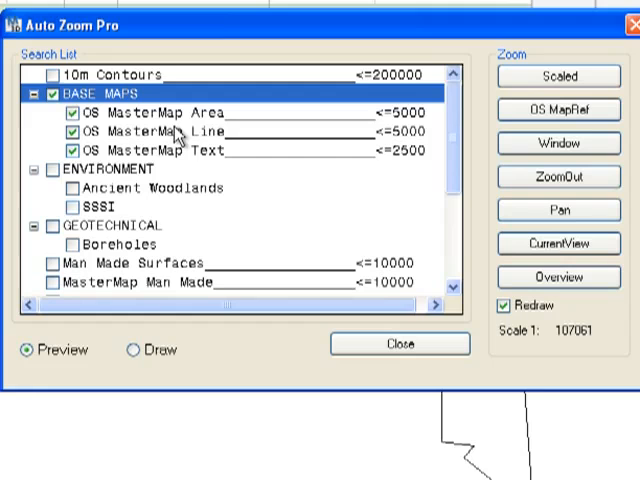
mouse_move(175, 138)
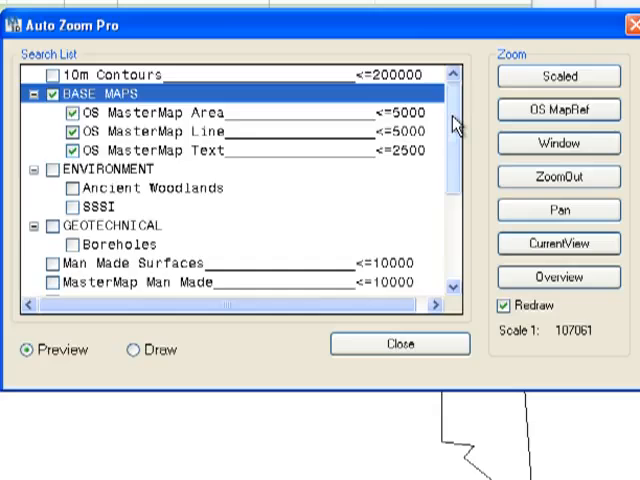
- Scroll the drawing and window-select a zoom area around the central road network
scroll(down, 3)
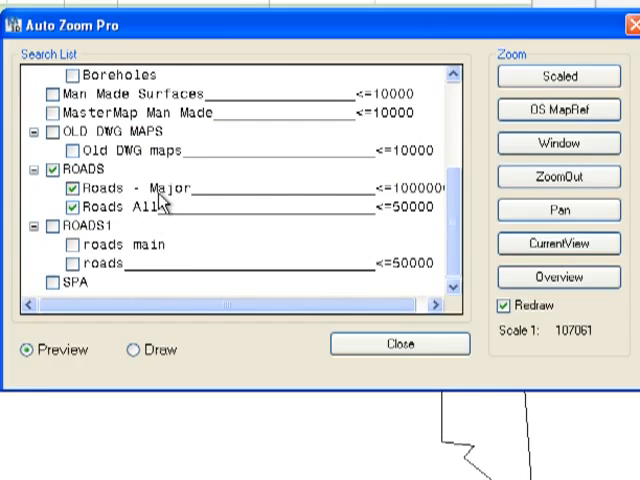
mouse_move(405, 205)
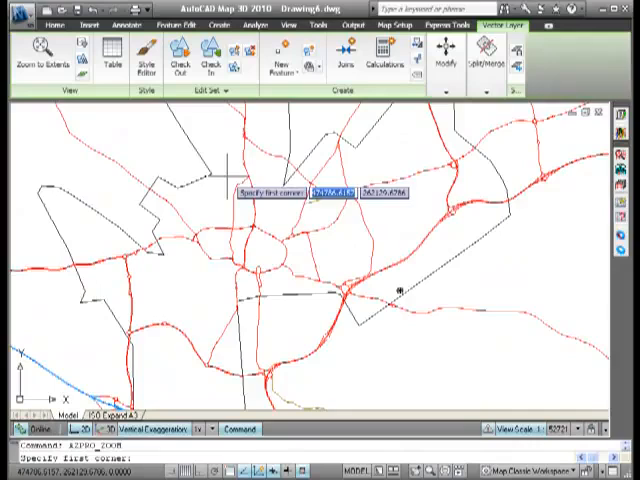
drag(225, 165, 525, 355)
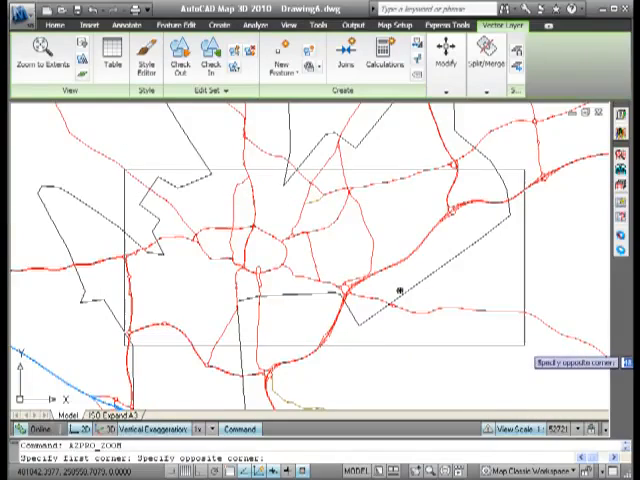